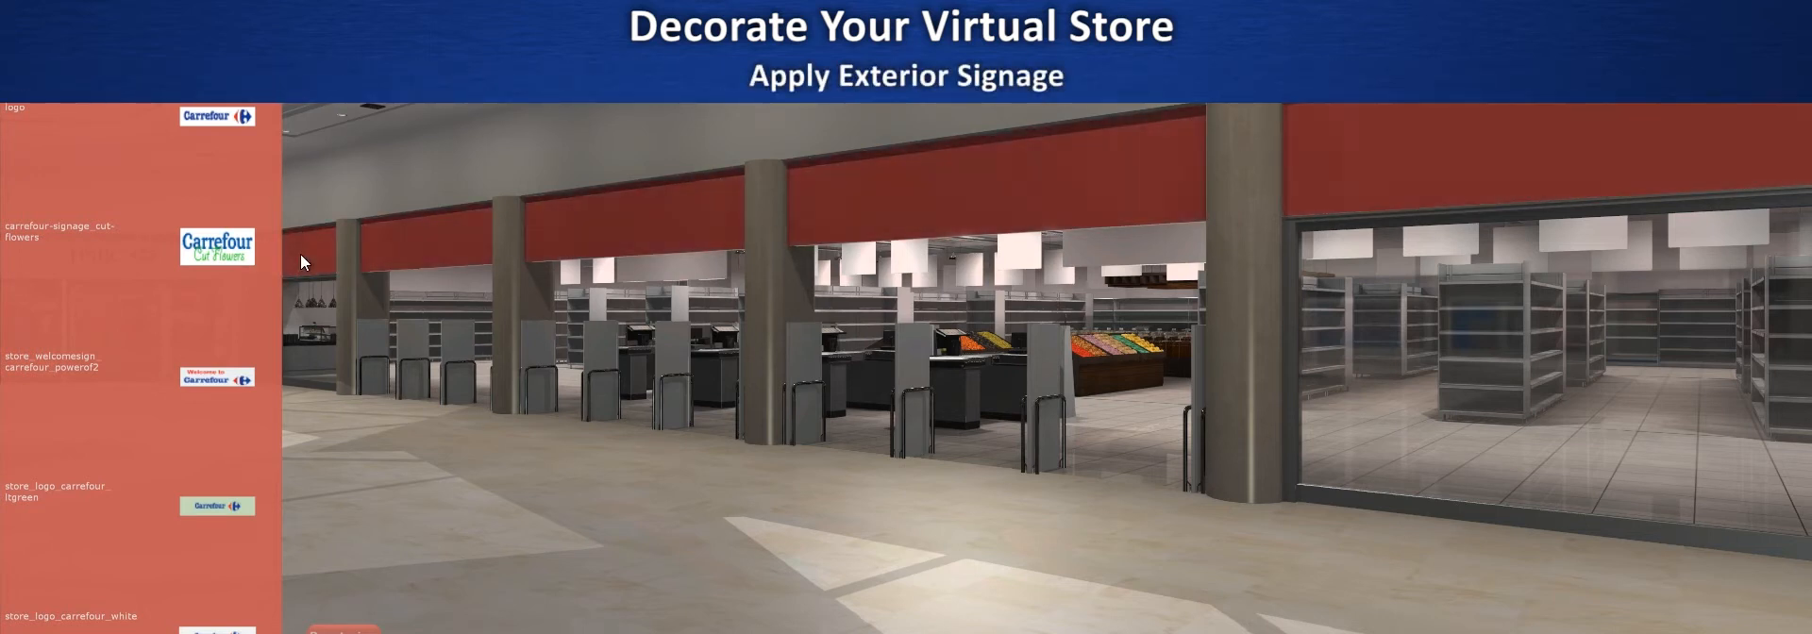
# Apply the light-green Carrefour logo signage to the storefront bands above the checkouts.
pyautogui.click(216, 506)
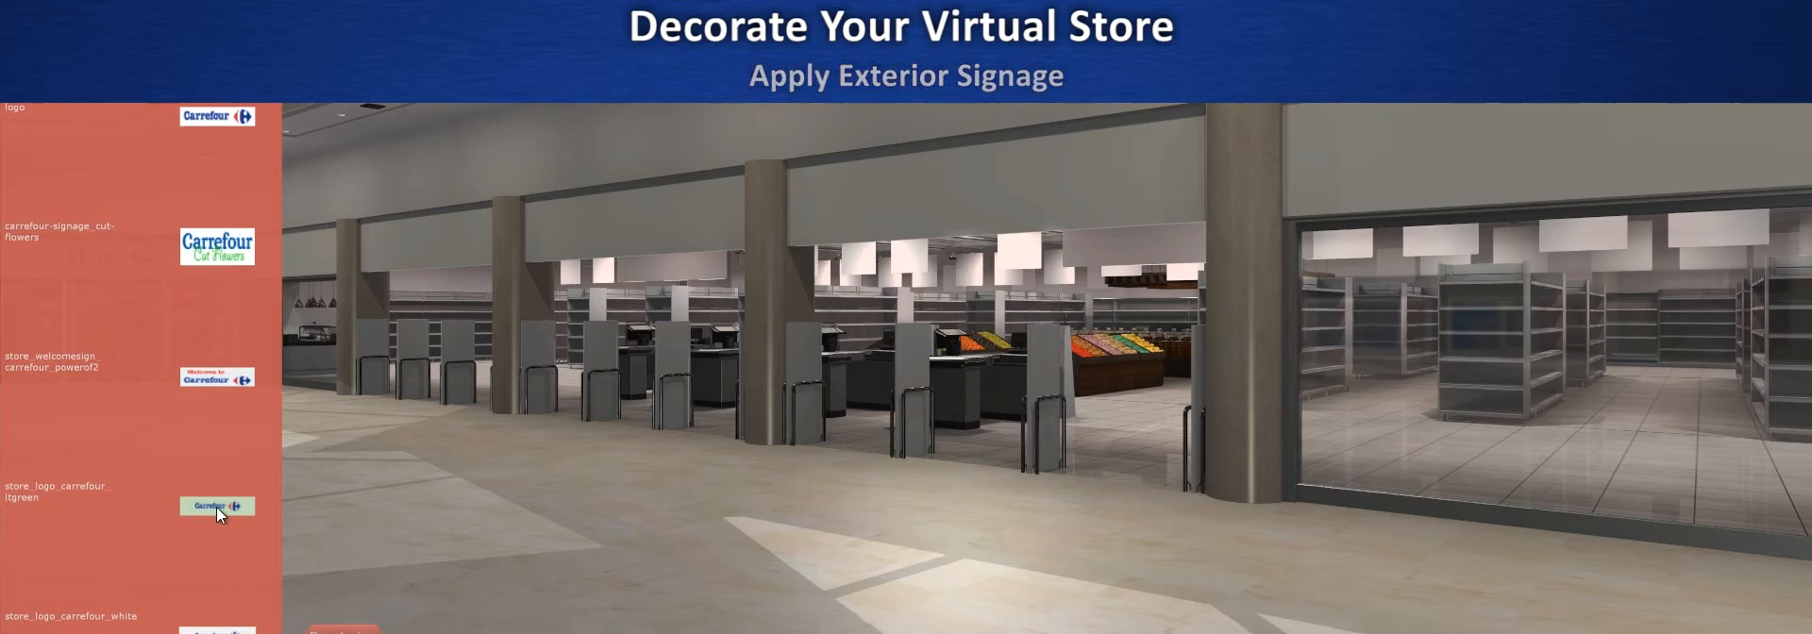
pyautogui.click(217, 505)
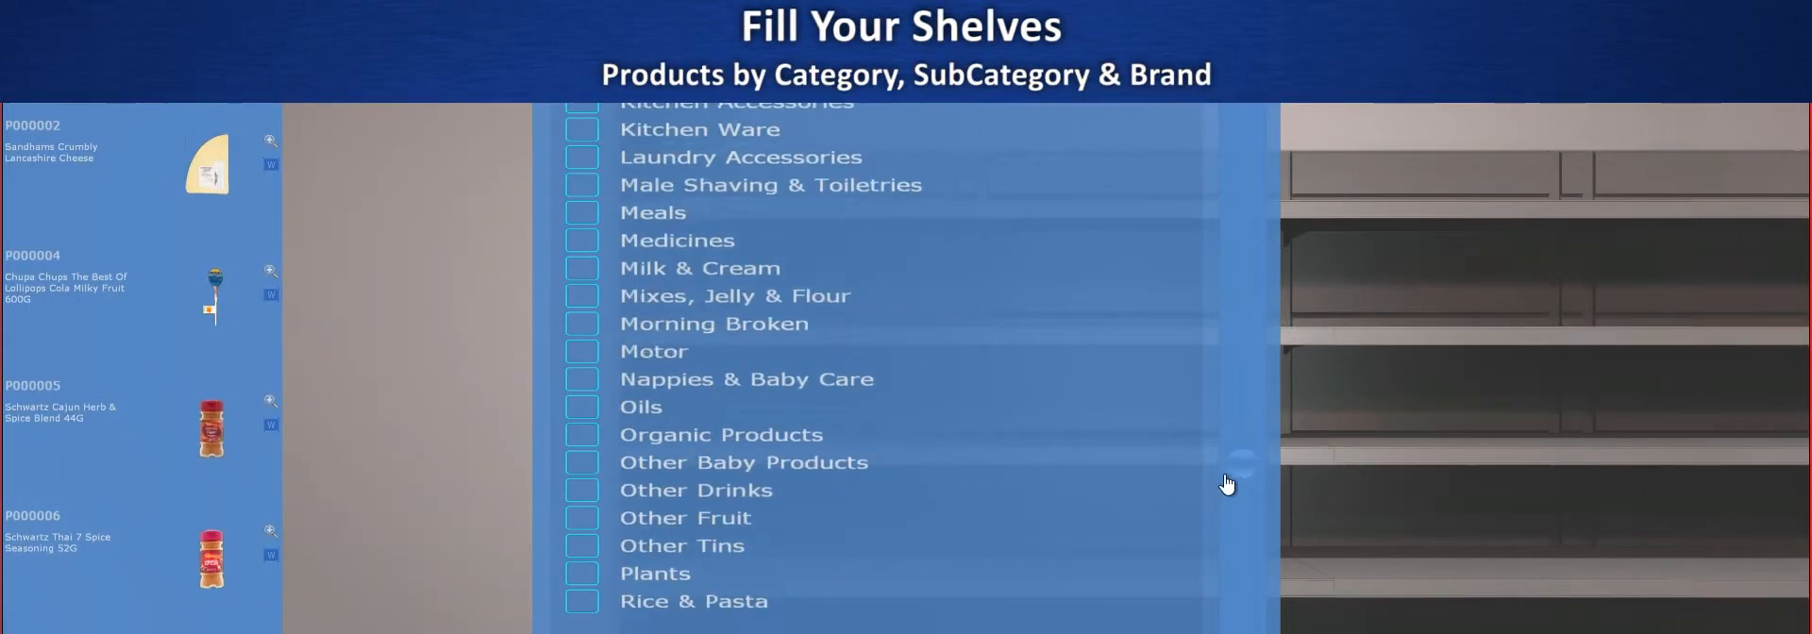
# Scroll through the product category checklist to choose shelf contents.
pyautogui.scroll(3)
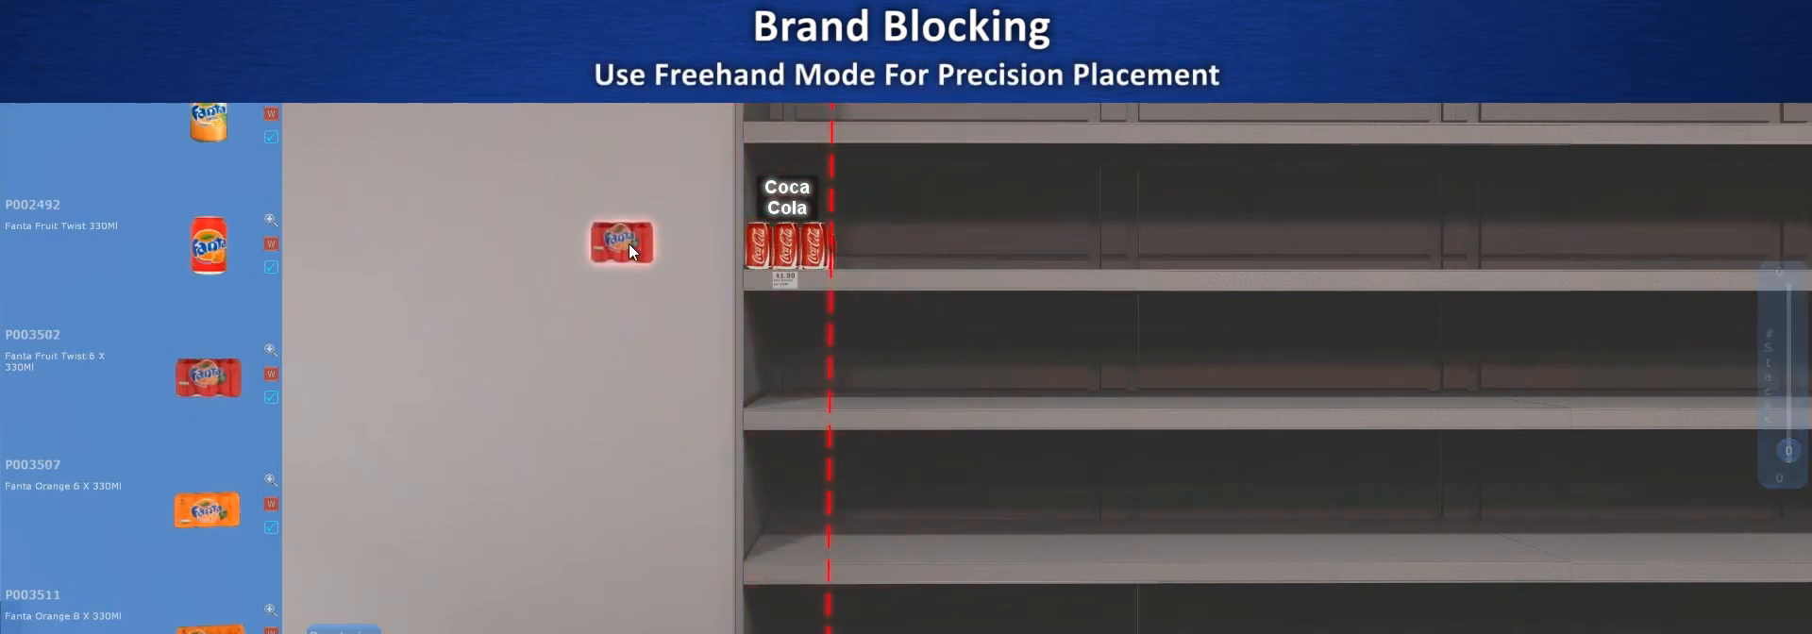
# Drag a Fanta multipack onto the shelf beside the Coca-Cola block.
pyautogui.moveTo(621, 243); pyautogui.dragTo(872, 243)
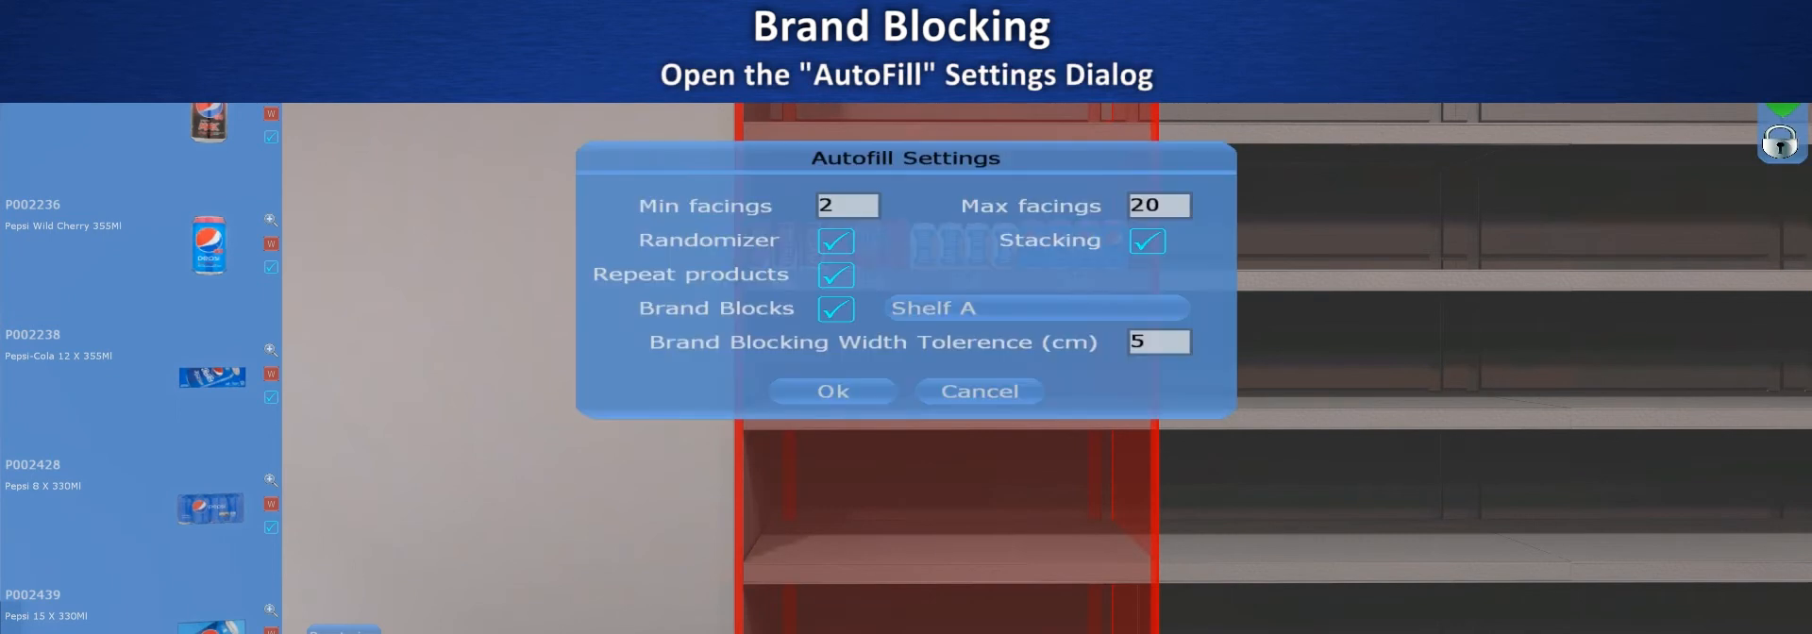
# Set autofill brand blocks to use Shelf B with a 2 cm tolerance.
pyautogui.click(1031, 308)
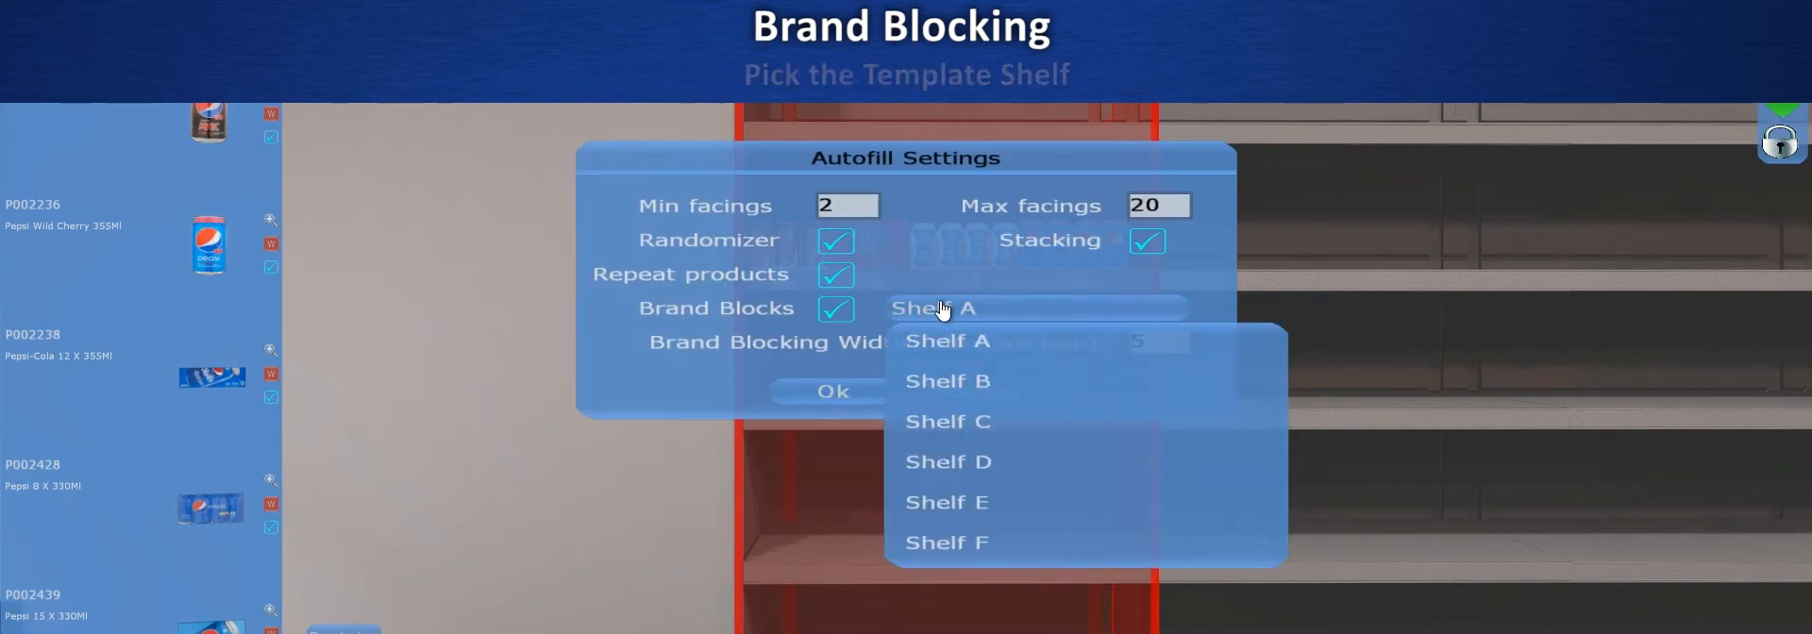
pyautogui.click(947, 381)
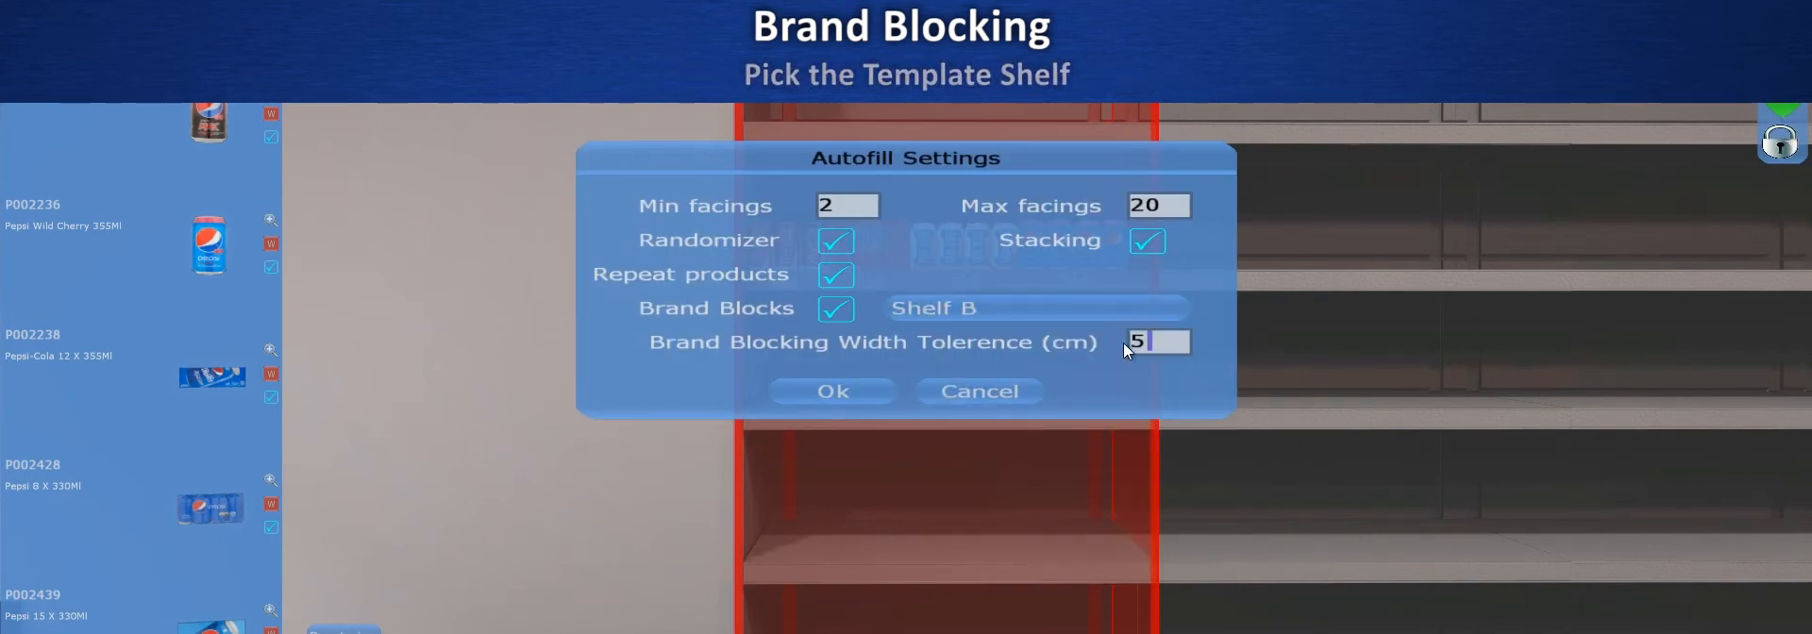
pyautogui.write('2')
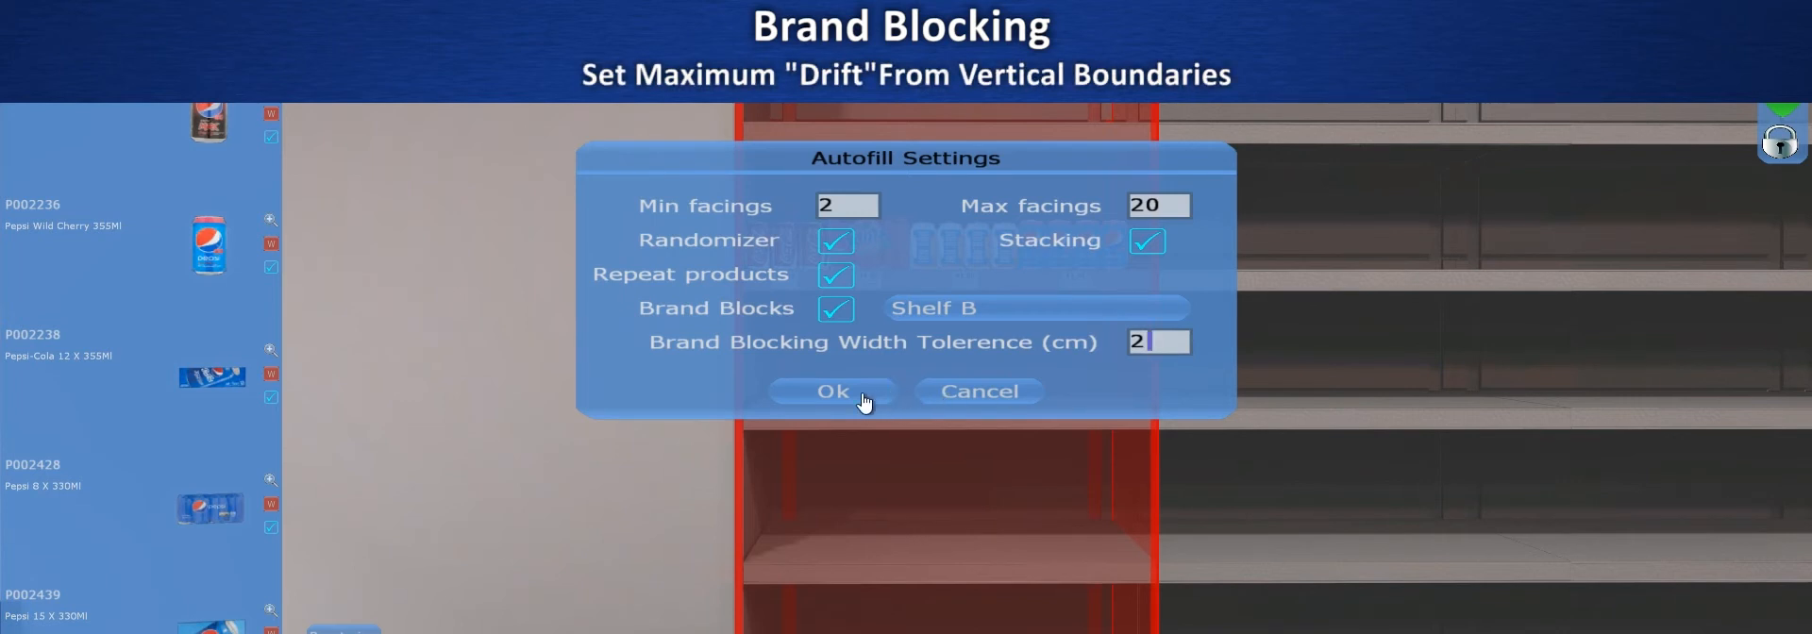
pyautogui.click(832, 390)
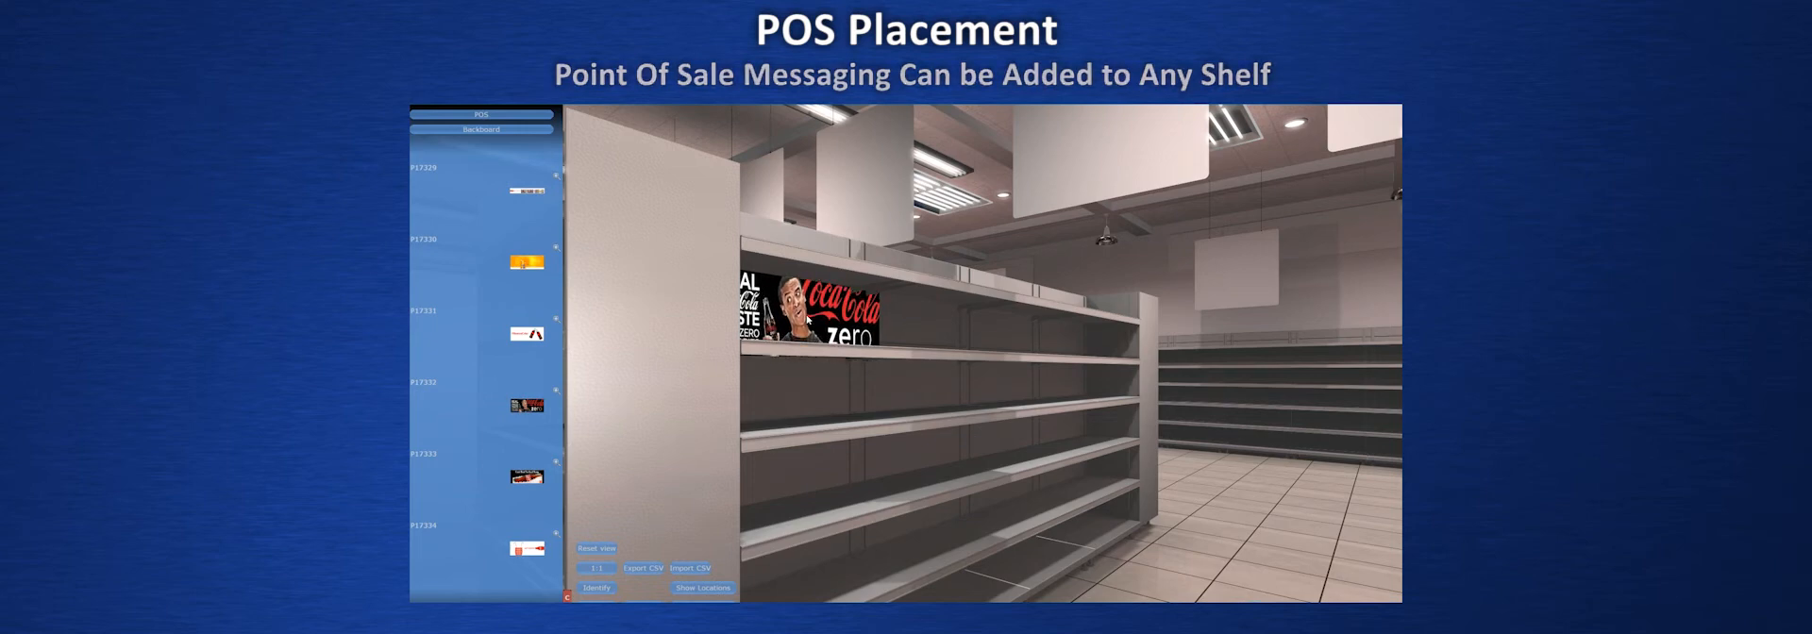
# Place a Coca-Cola decal from Posters & Decals on the floor by the shelving.
pyautogui.click(480, 129)
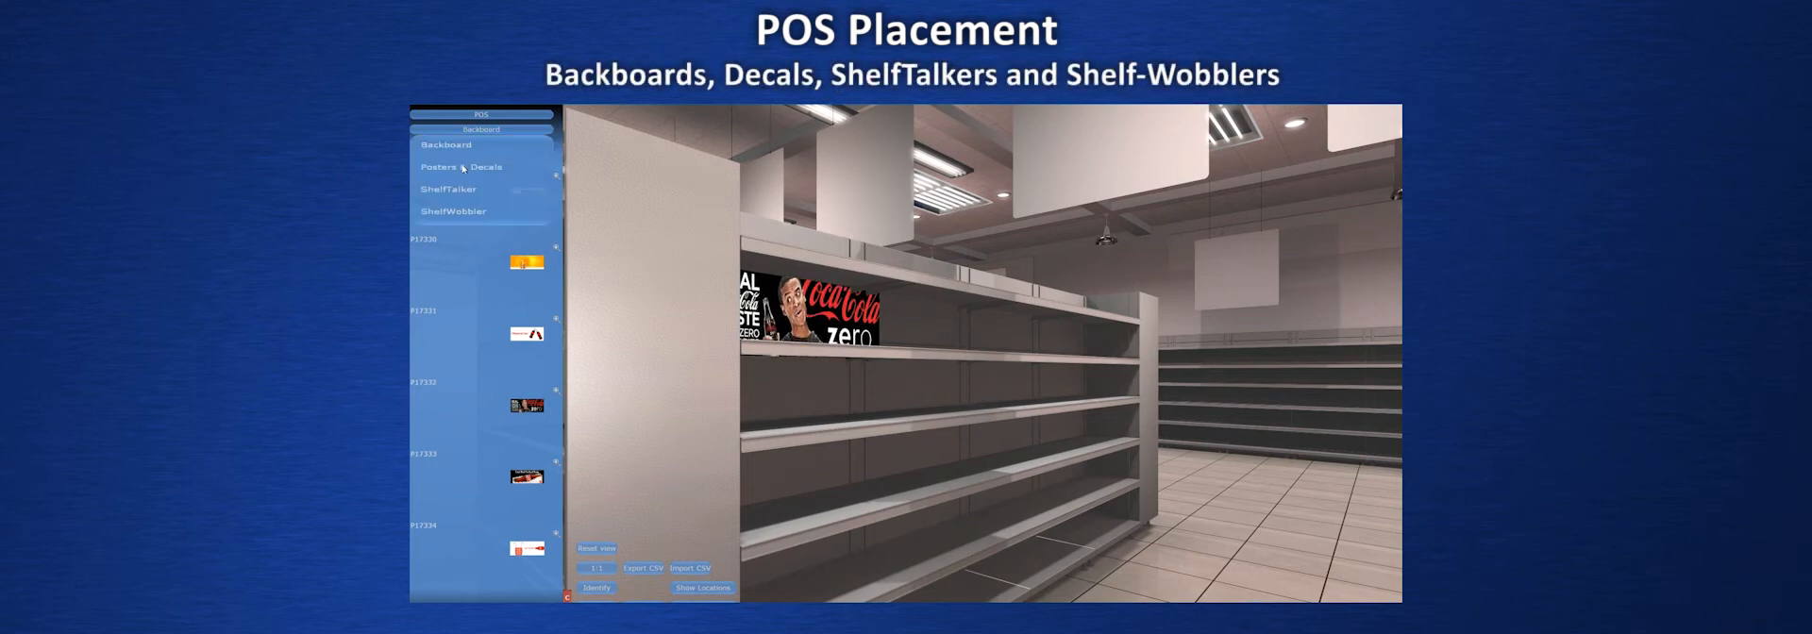
pyautogui.click(462, 166)
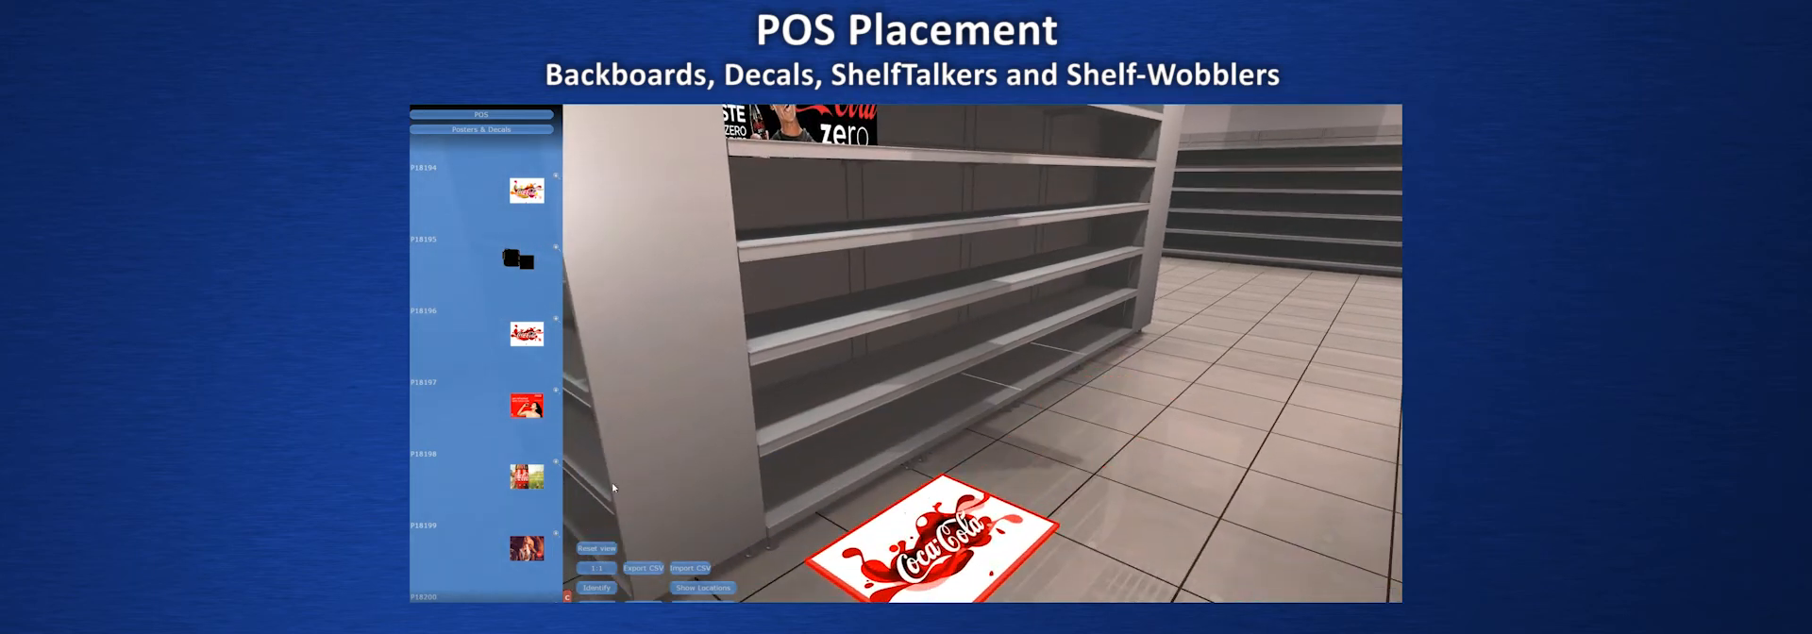
pyautogui.click(479, 128)
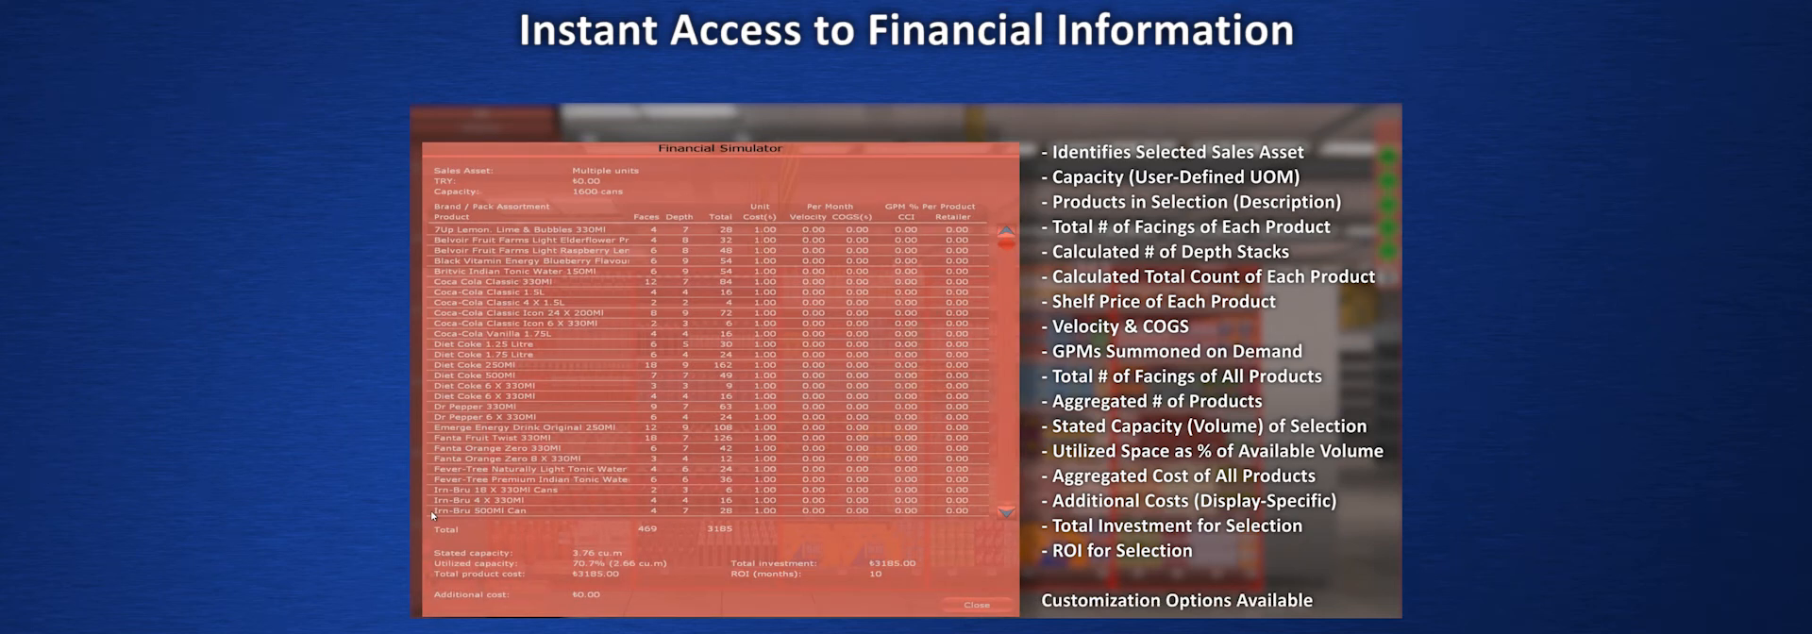
# Show product facings, totals and investment figures in the Financial Simulator.
pyautogui.click(977, 604)
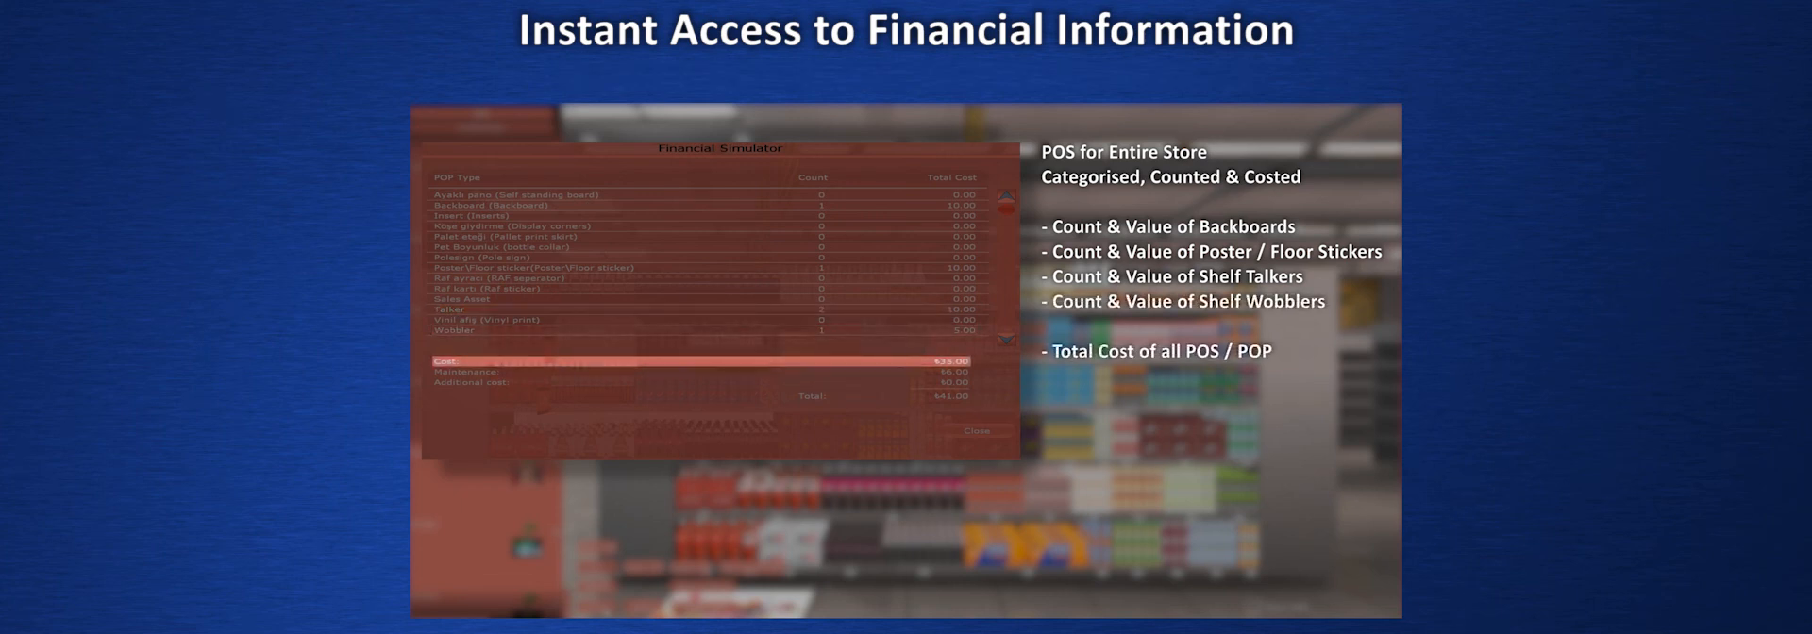
# Select the Maintenance row in the store-wide POP Type cost summary.
pyautogui.click(693, 371)
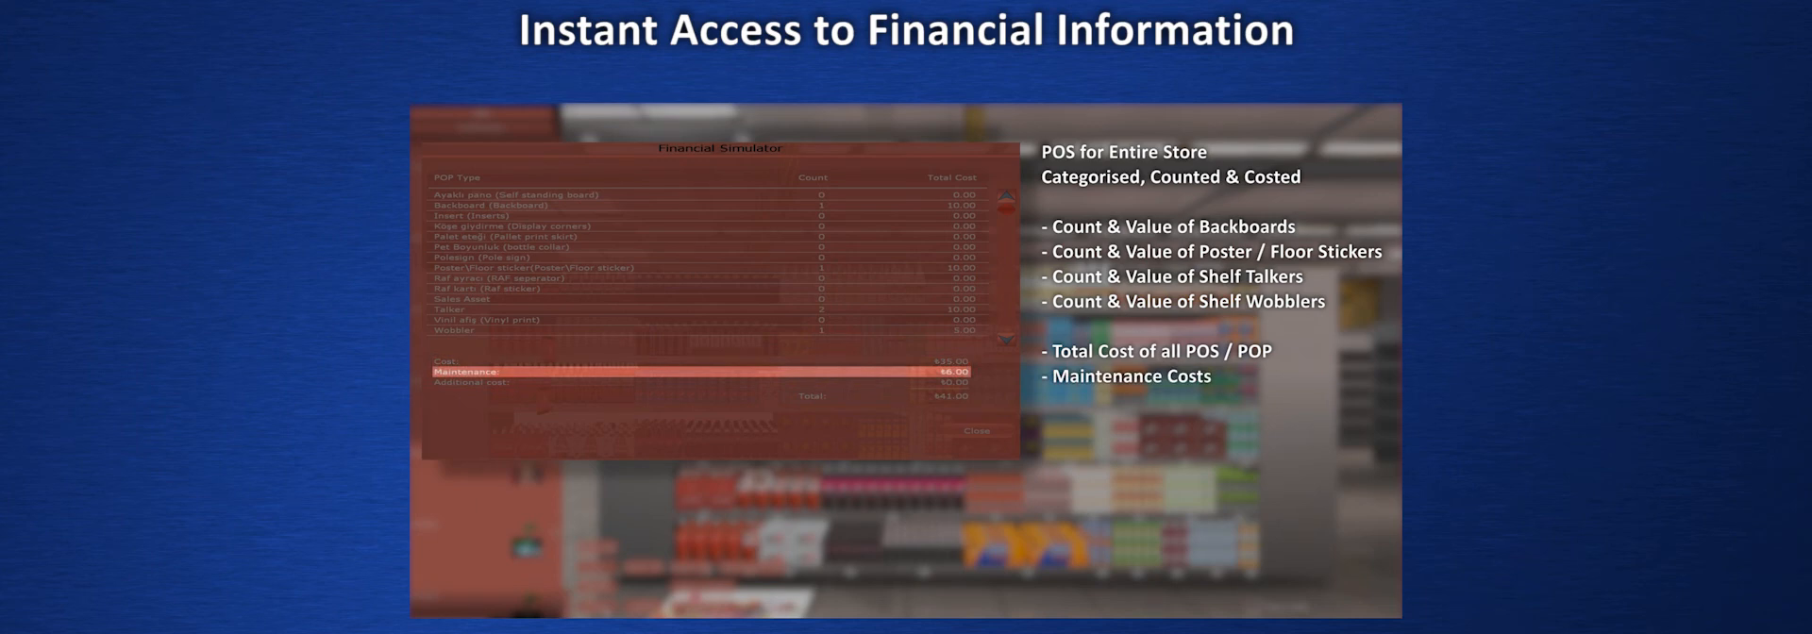